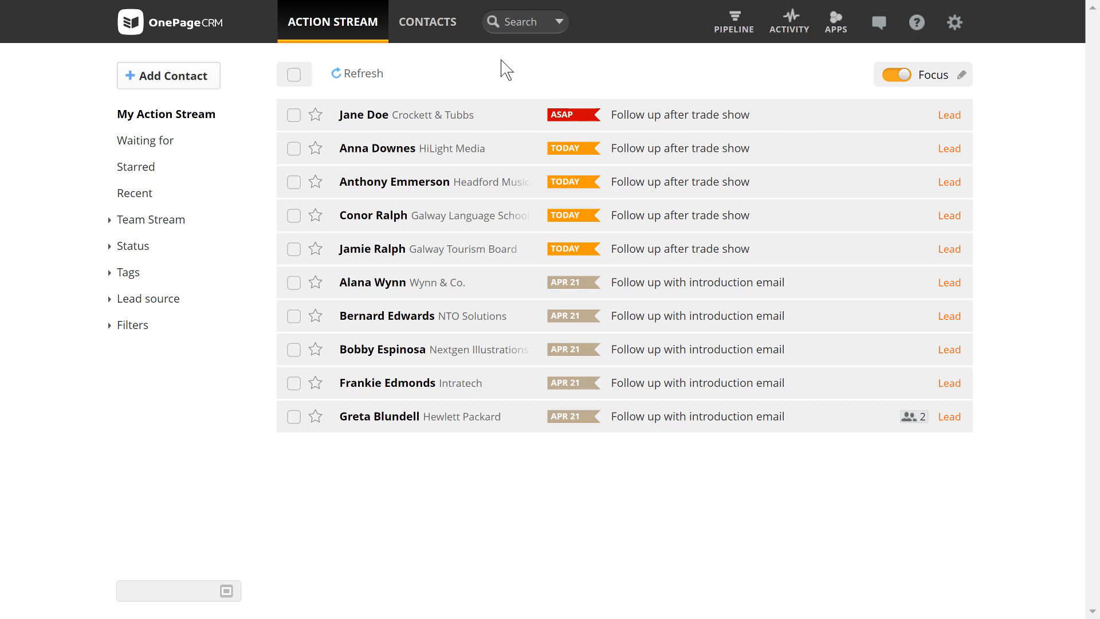
Step: Add the VIP and Engineers tags to Jane Doe's contact record from the Action Stream
click(362, 115)
text(V)
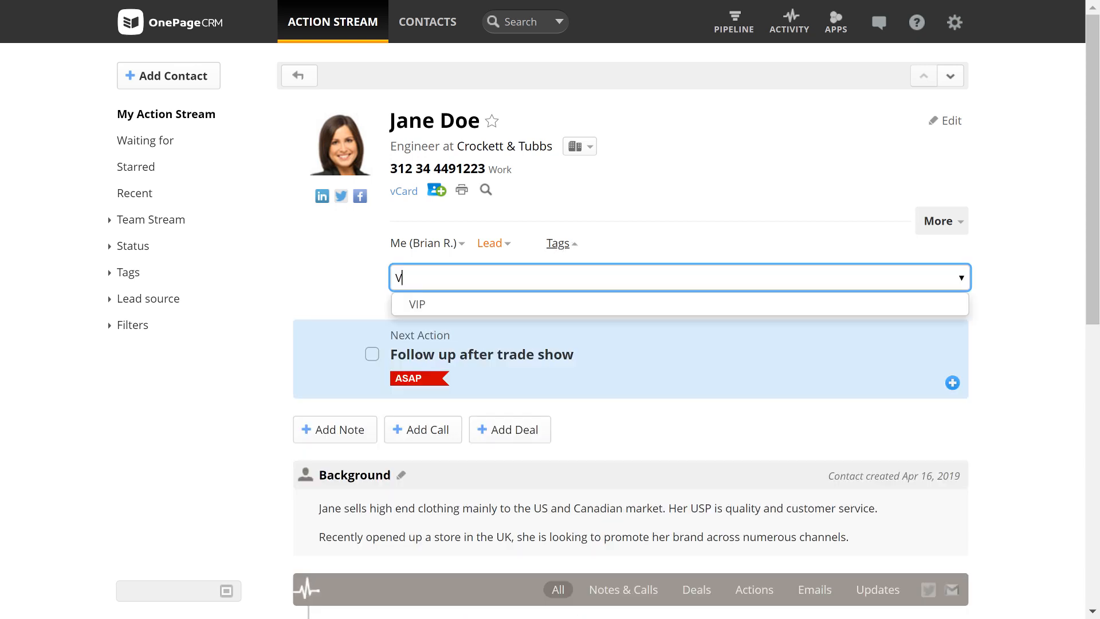
click(415, 303)
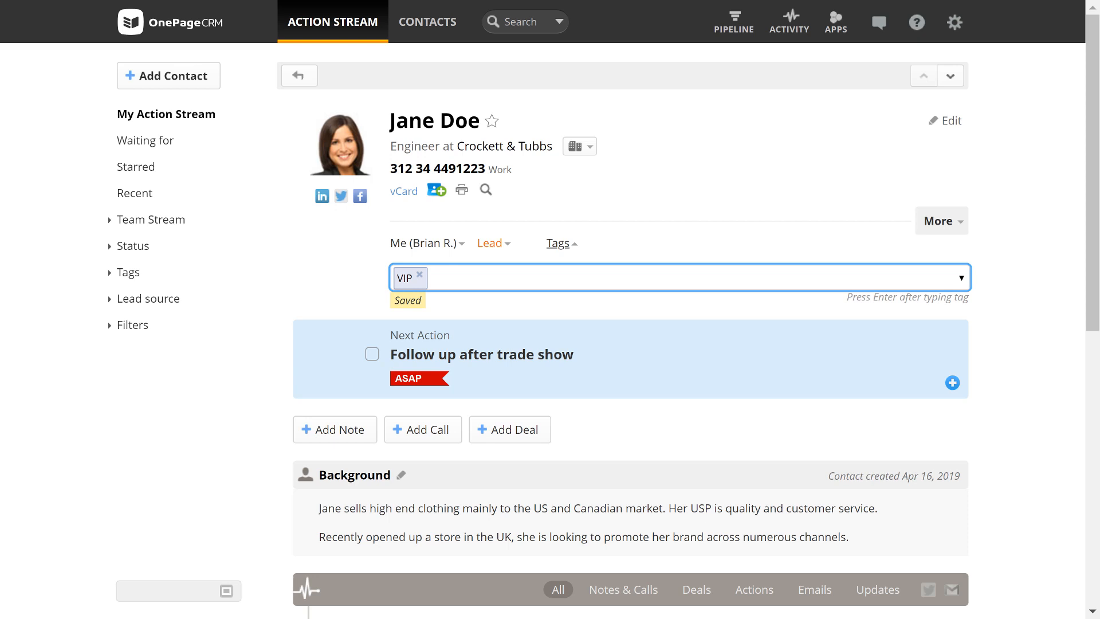
text(Engineers)
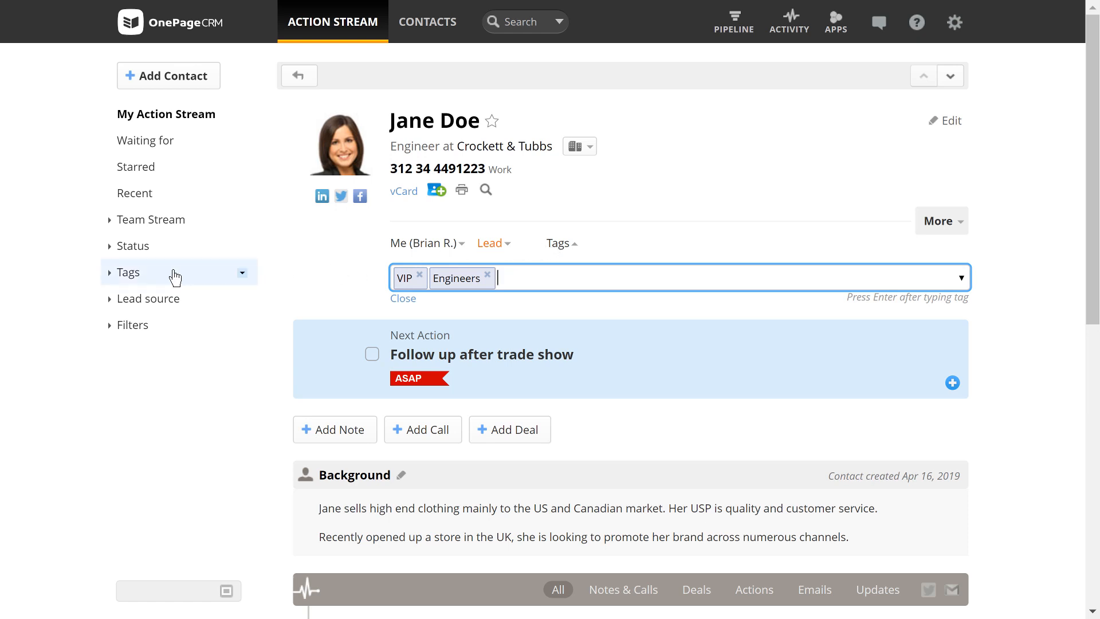
Step: Create a new tag named 'Trade Show 2019' from the sidebar and return to the Action Stream
click(128, 272)
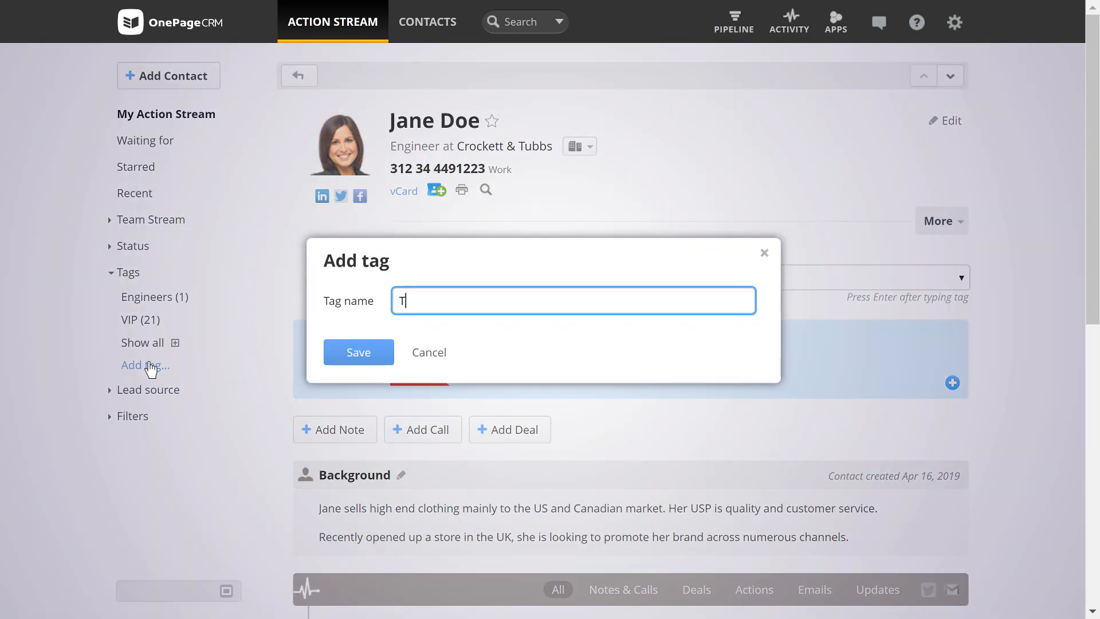
text(Trade Show 2019)
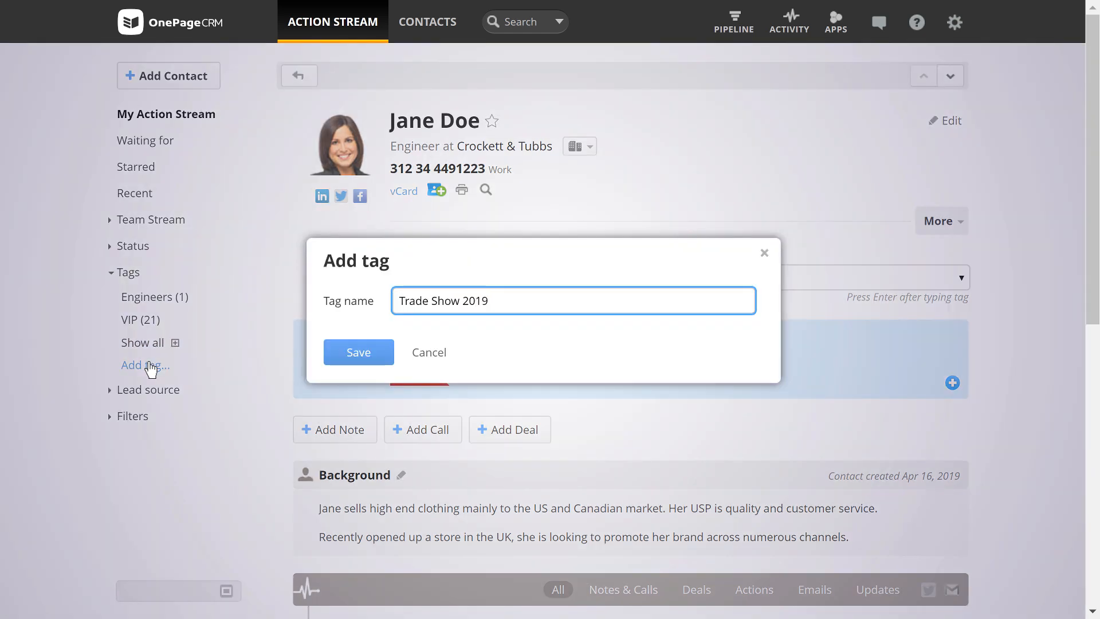
click(359, 352)
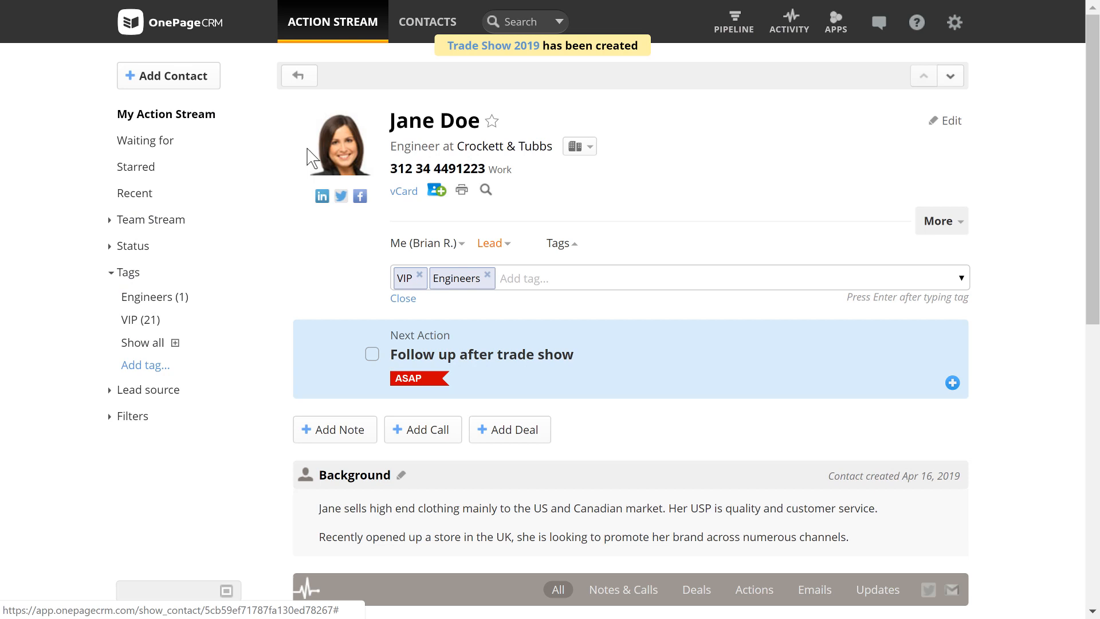
click(333, 22)
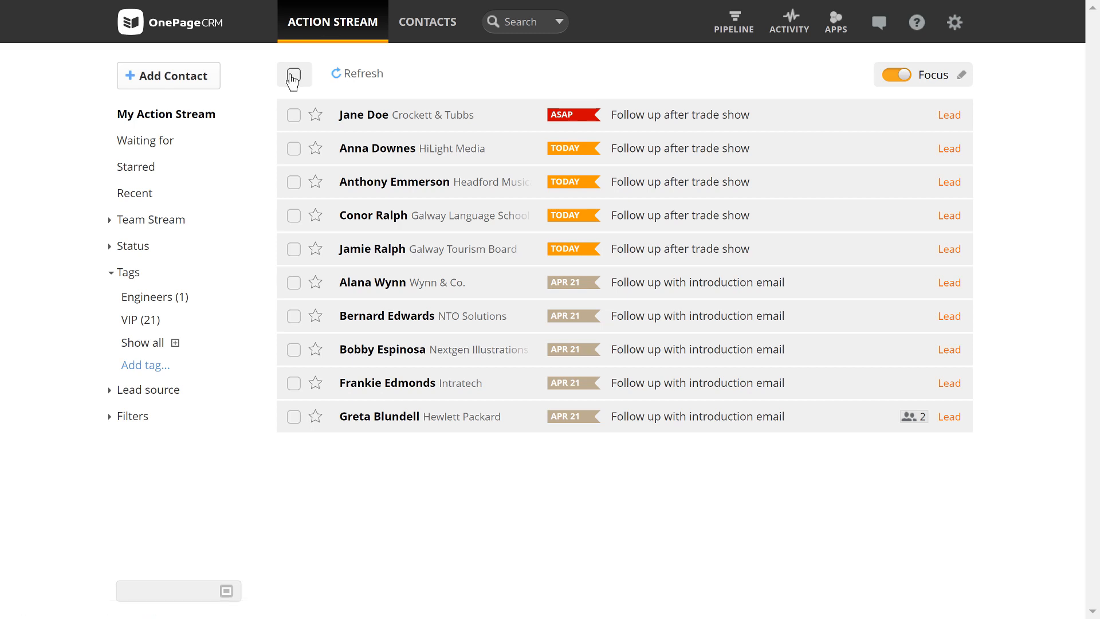
Step: Bulk-apply Trade Show 2019 and remove Engineers on all ten selected stream contacts, then show all tags
click(293, 76)
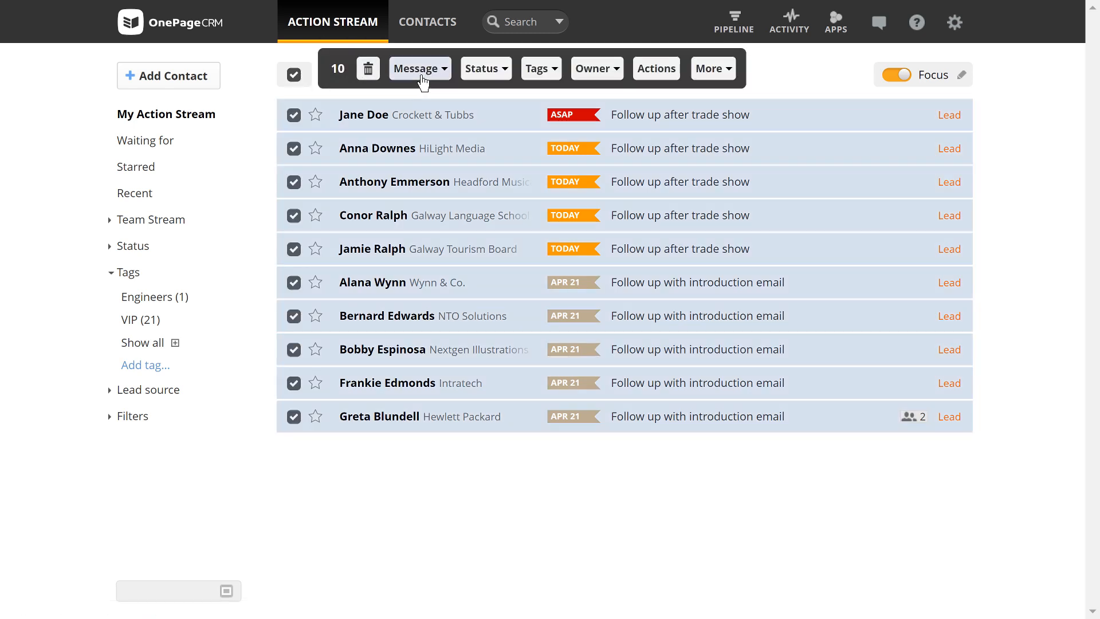
click(540, 68)
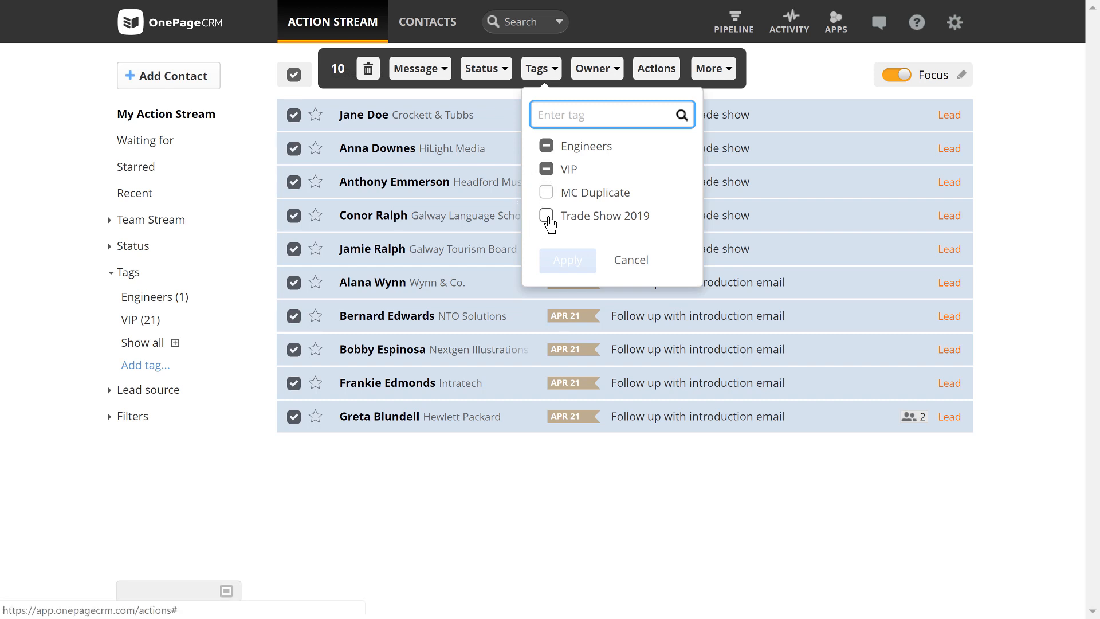
click(545, 216)
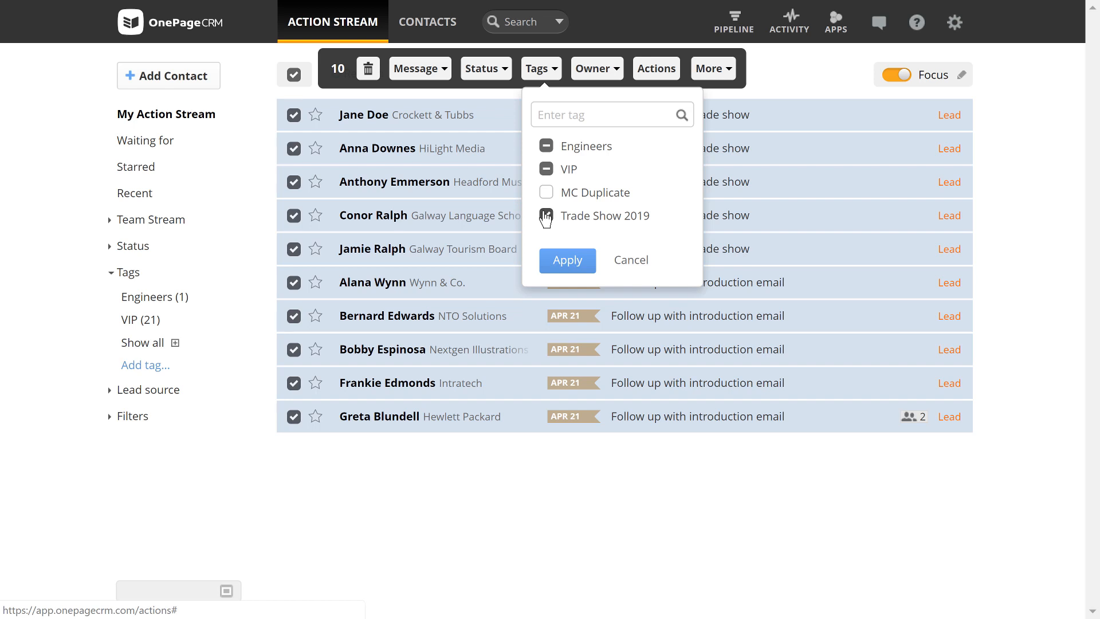
click(545, 215)
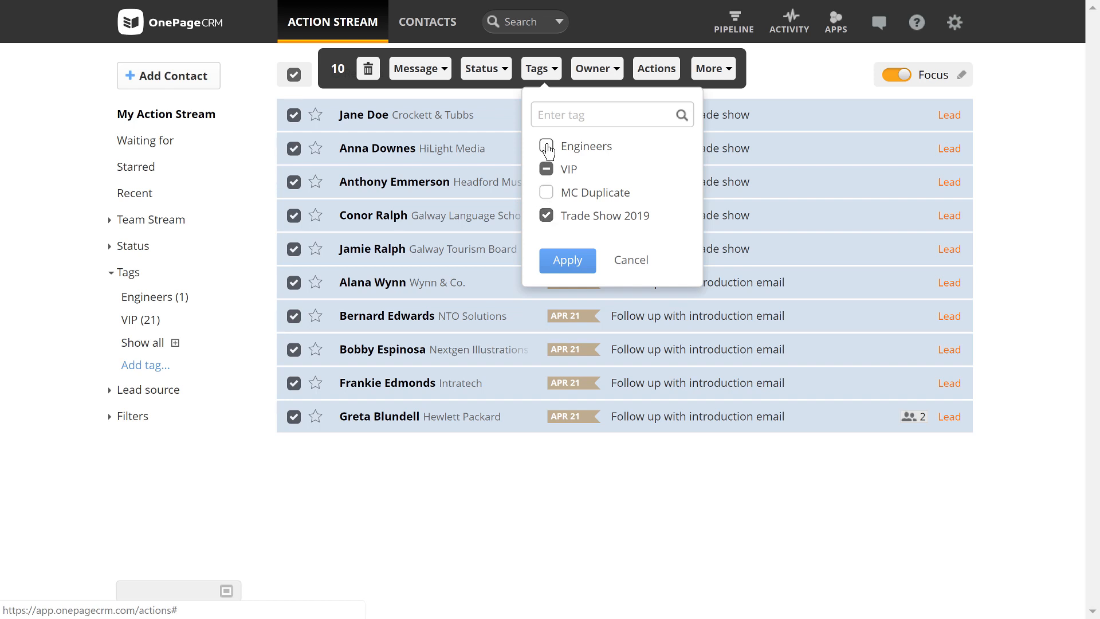
click(567, 260)
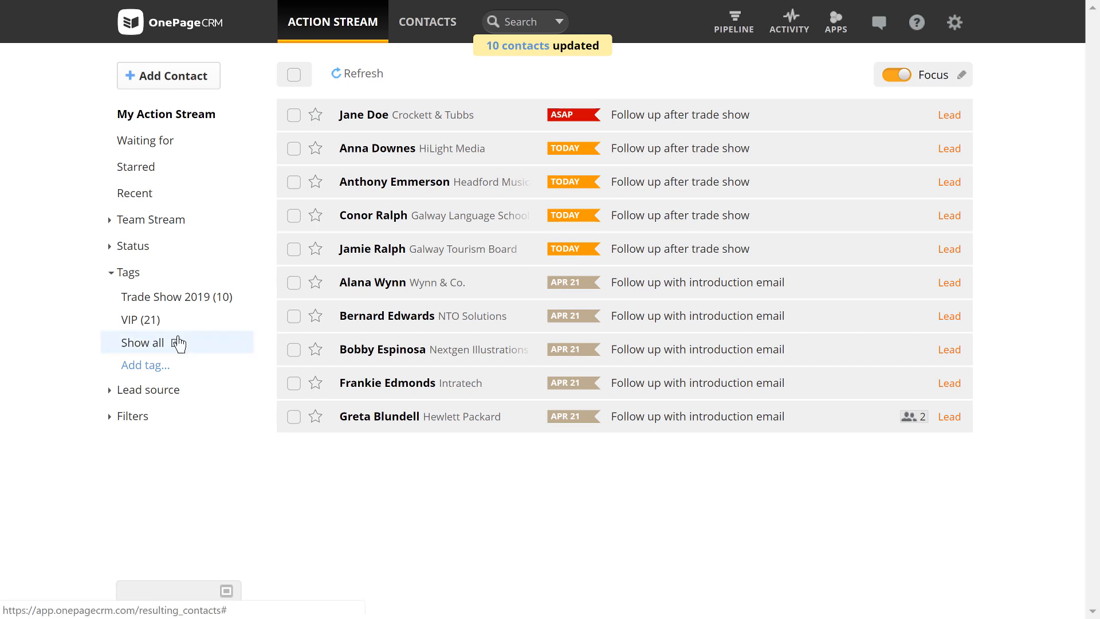
click(142, 342)
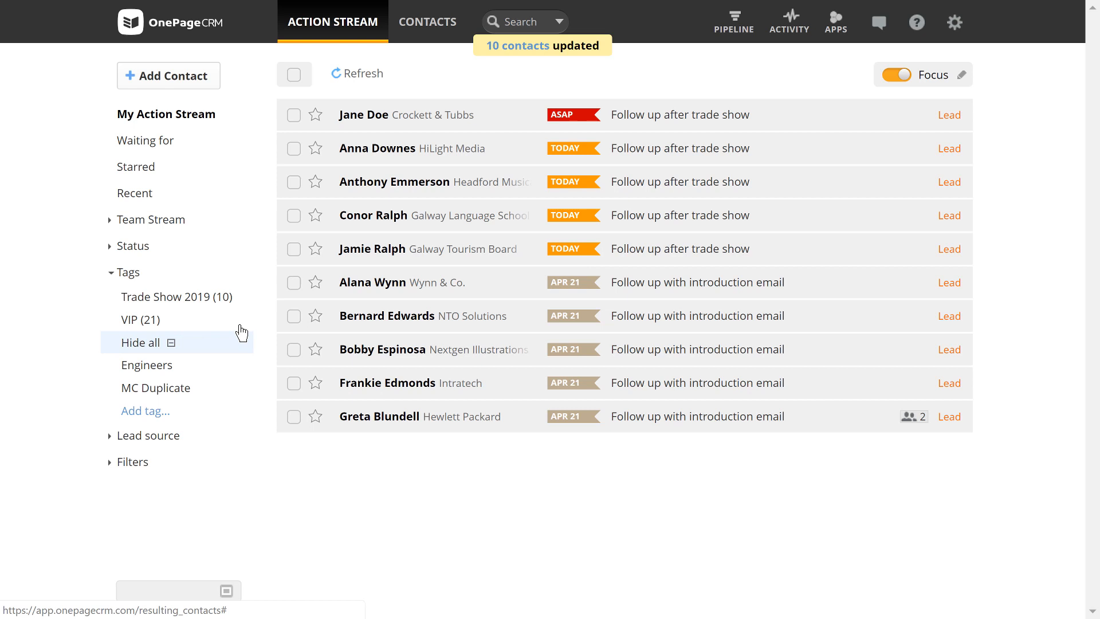
Step: Remove all unused tags via the Tags list menu, leaving only Trade Show 2019 and VIP
click(248, 295)
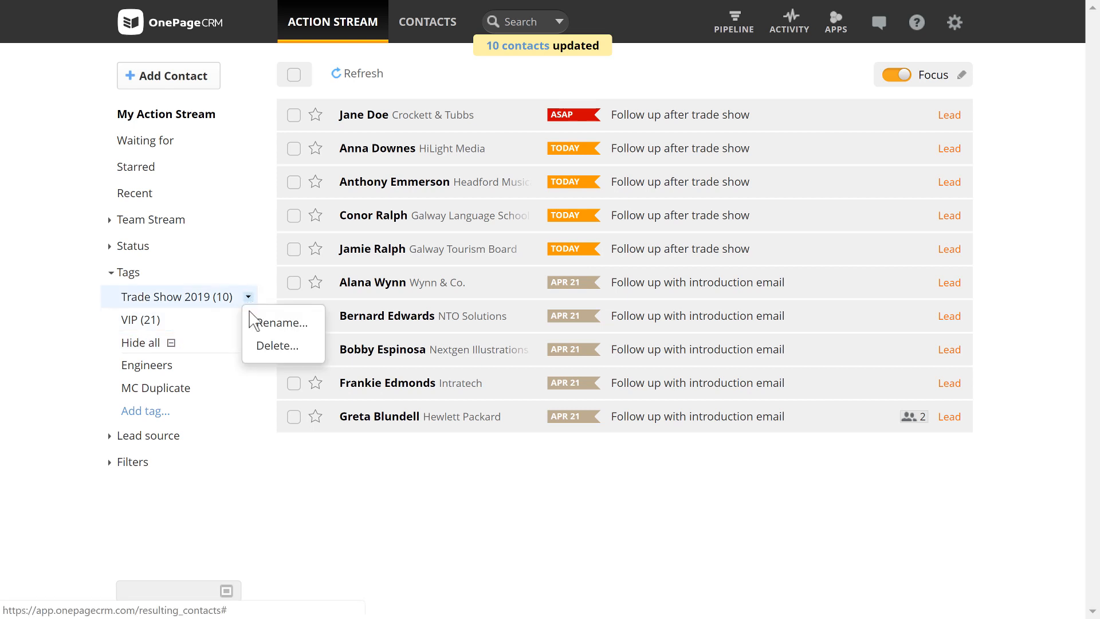
mouse_move(281, 322)
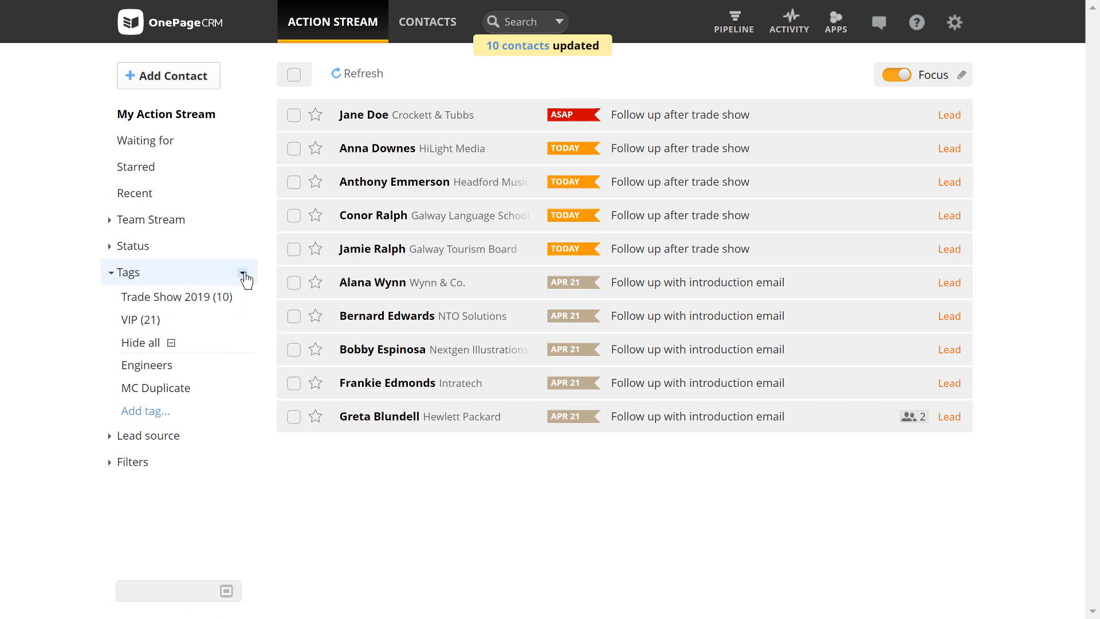
click(247, 273)
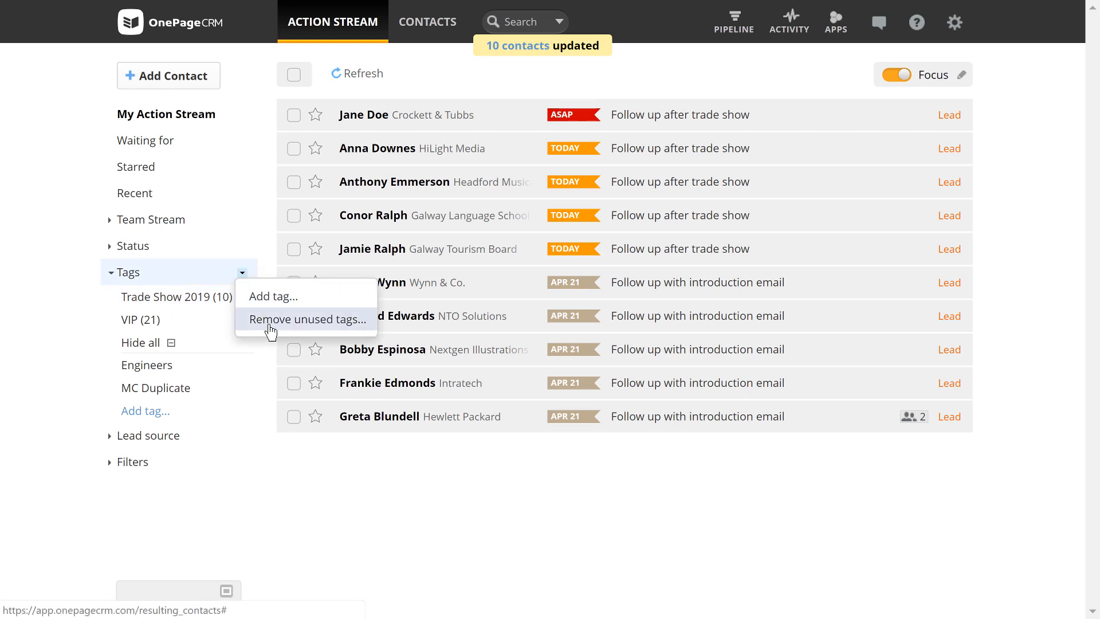
click(307, 318)
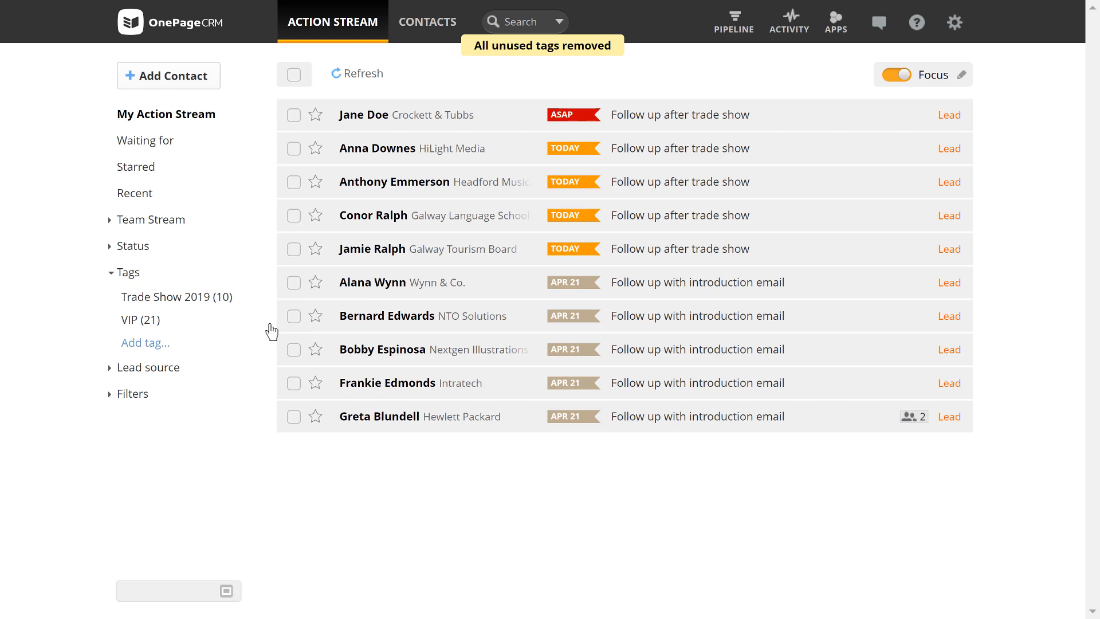